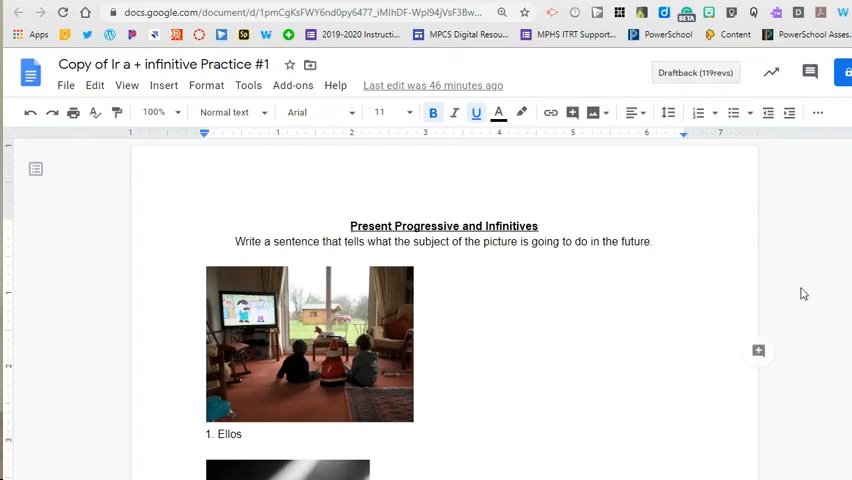
pyautogui.moveTo(824, 246)
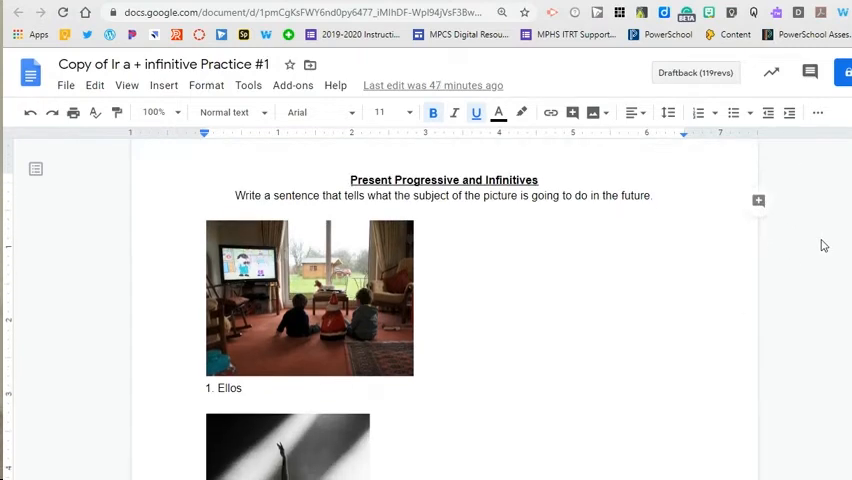
# Start adding a Google Drive picture to the Ellos question, then cancel without inserting anything.
pyautogui.scroll(-3)
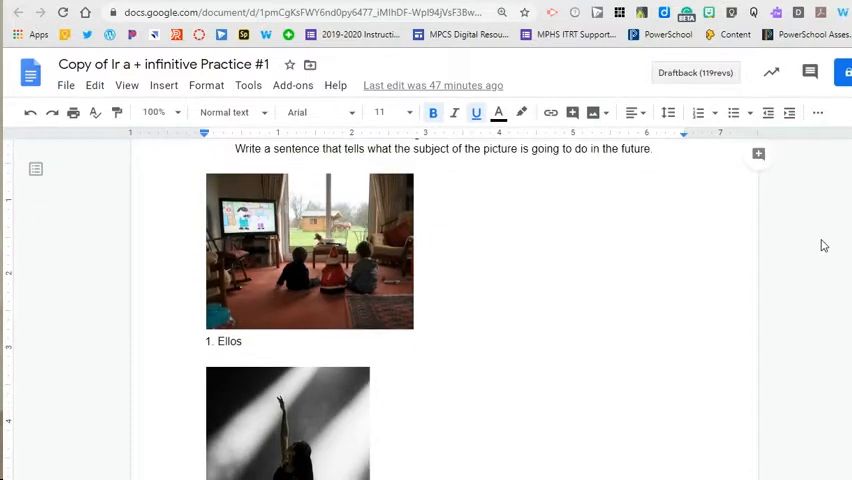
pyautogui.scroll(-3)
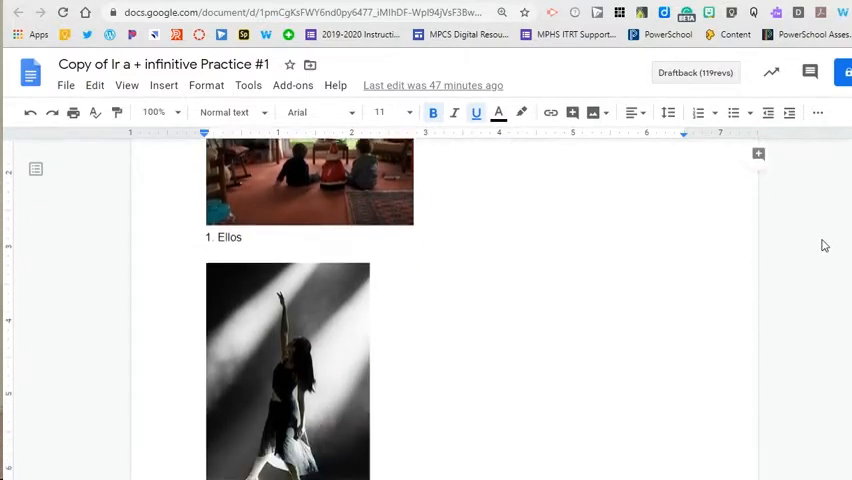
pyautogui.scroll(-3)
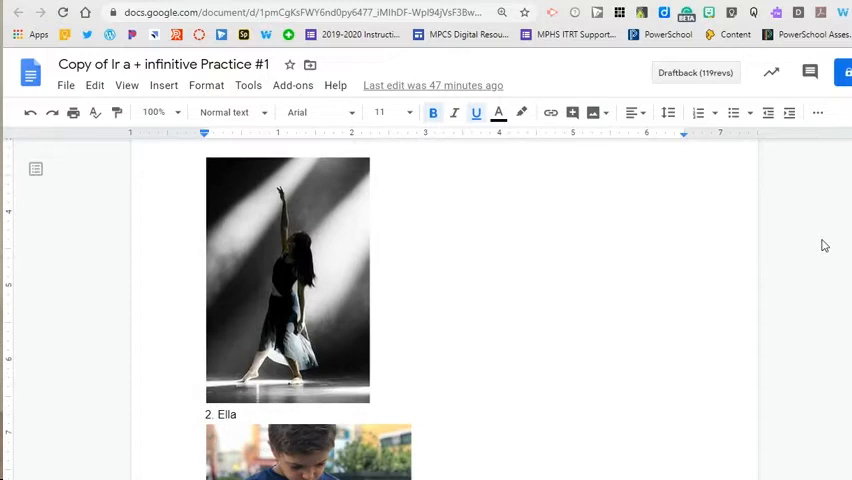
pyautogui.scroll(-3)
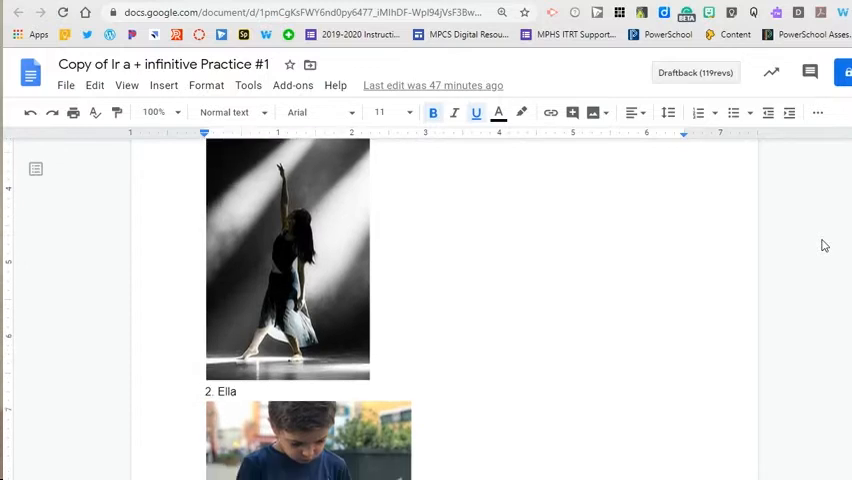
pyautogui.moveTo(580, 276)
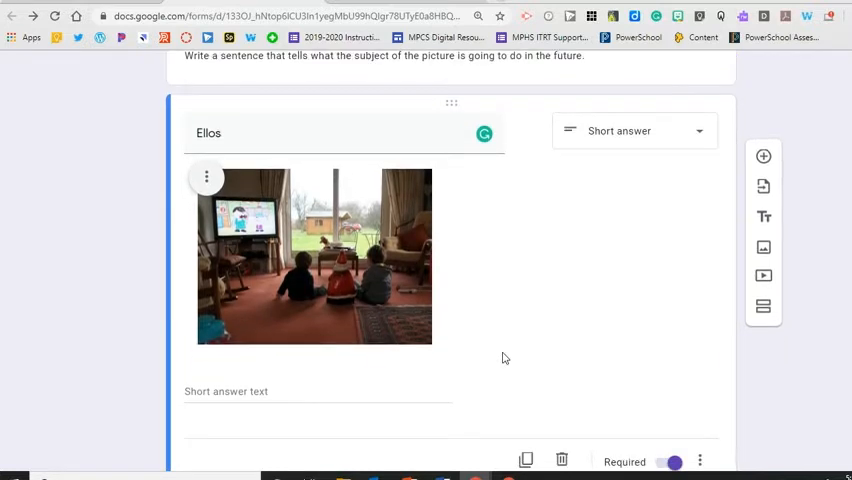
pyautogui.moveTo(688, 178)
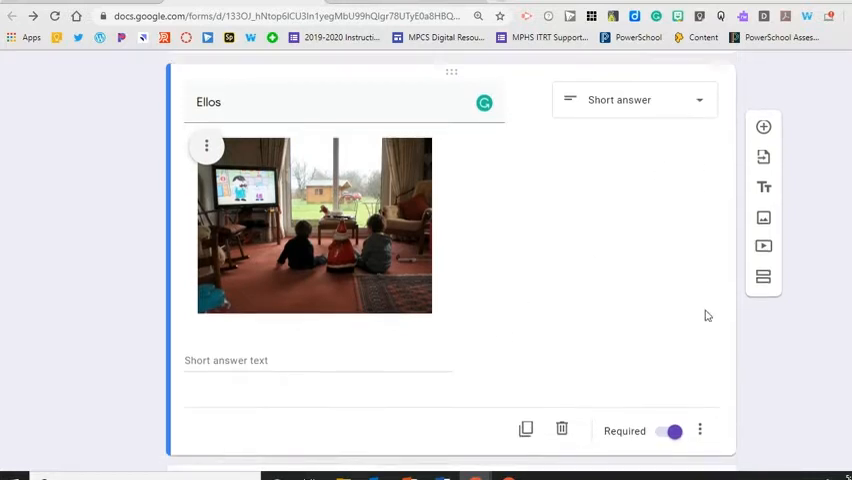
pyautogui.scroll(-3)
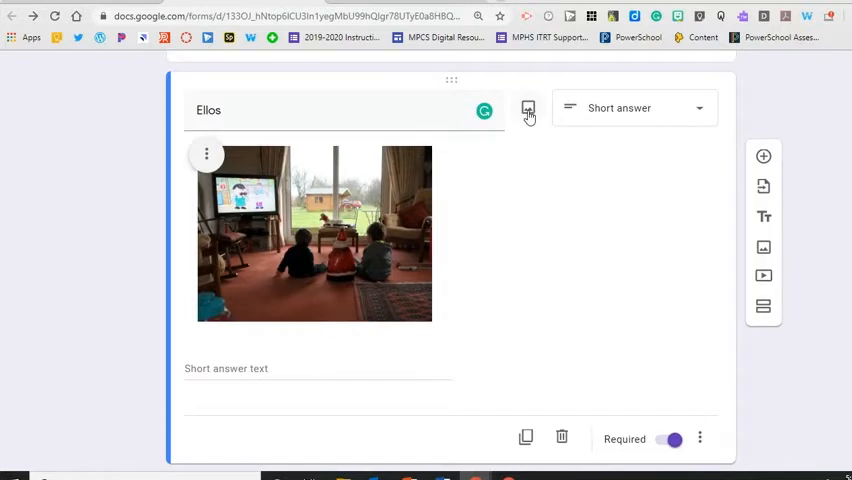
pyautogui.click(528, 110)
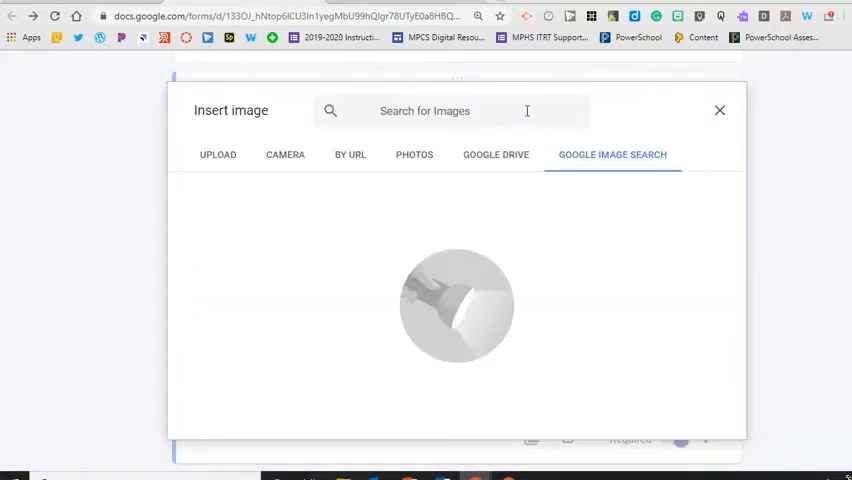
pyautogui.moveTo(600, 222)
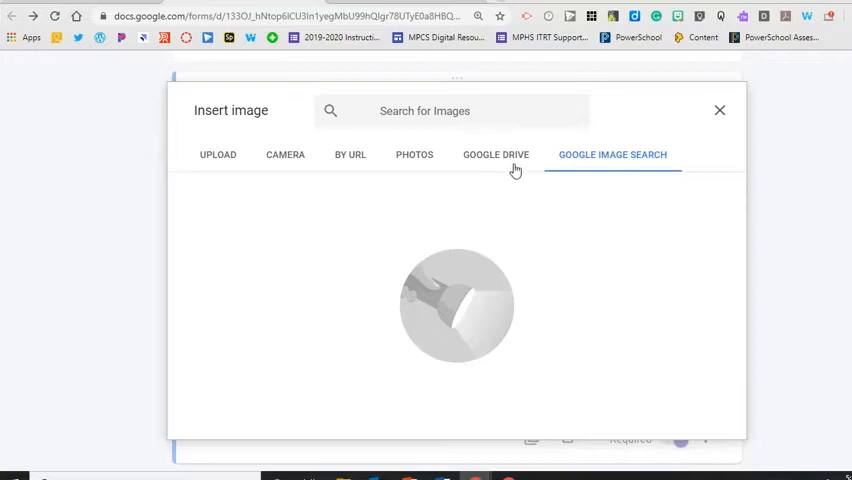
pyautogui.click(496, 154)
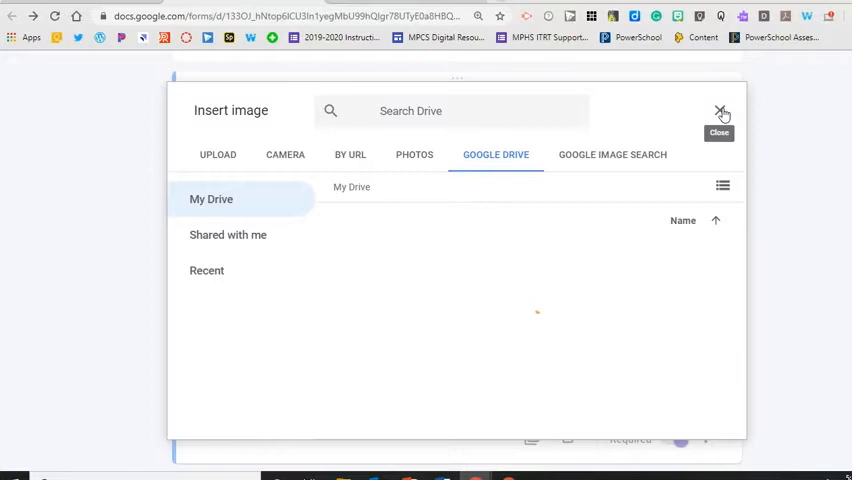
pyautogui.click(720, 112)
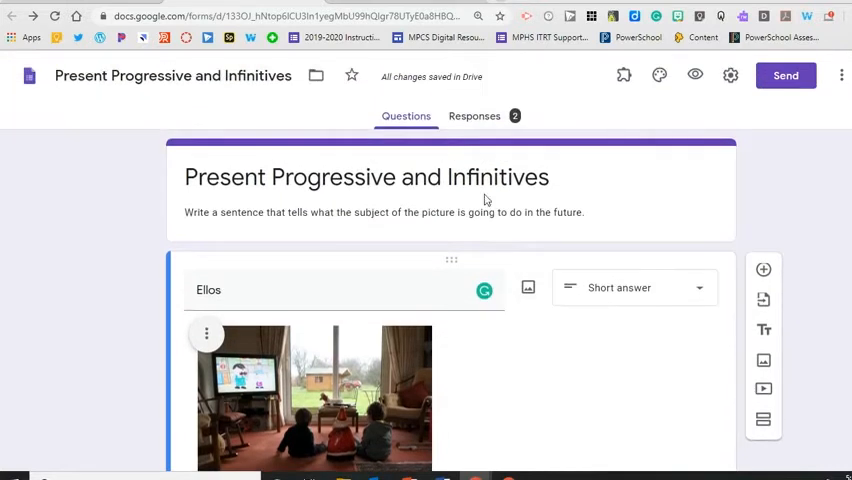
pyautogui.moveTo(476, 138)
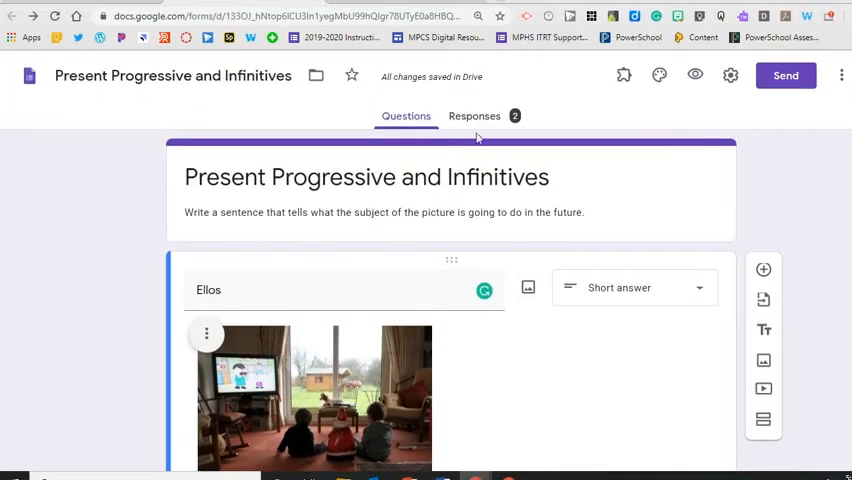
# Open the linked Sheets spreadsheet showing the two submitted Ellos, Ella and El responses.
pyautogui.click(474, 116)
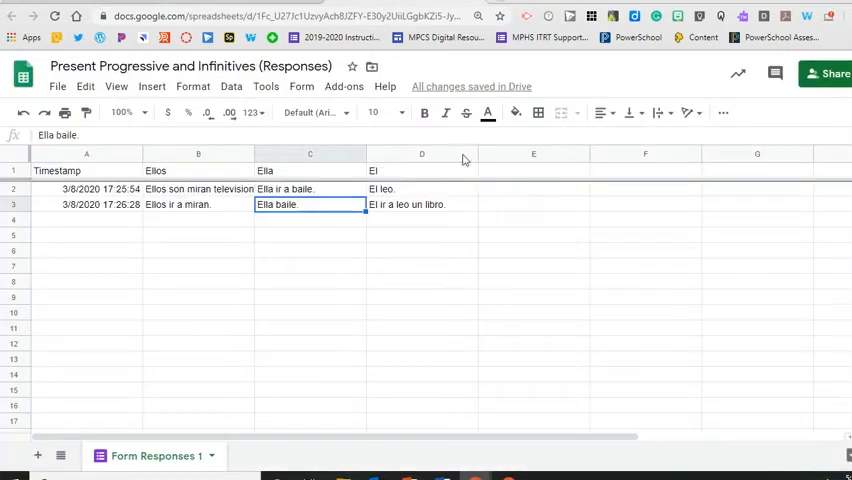
pyautogui.moveTo(500, 276)
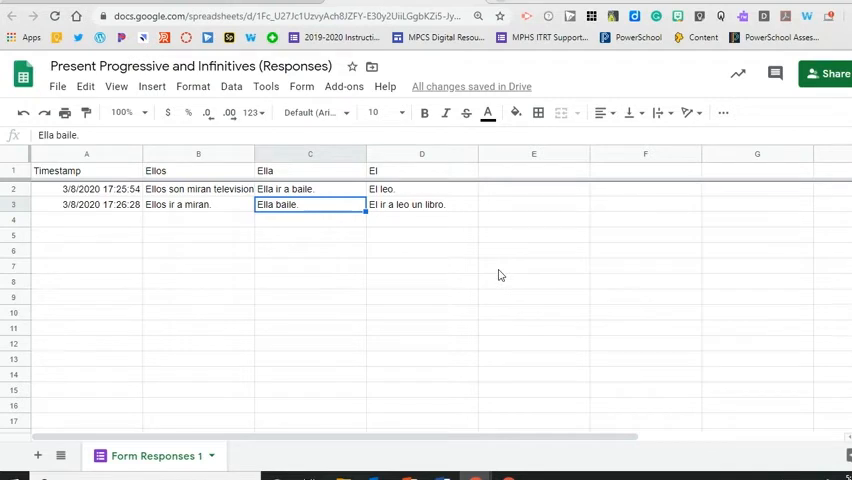
pyautogui.moveTo(490, 276)
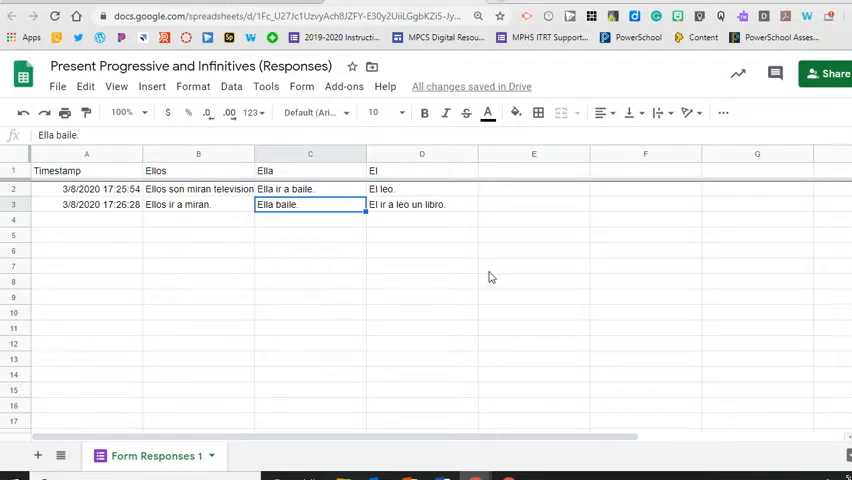
pyautogui.moveTo(498, 276)
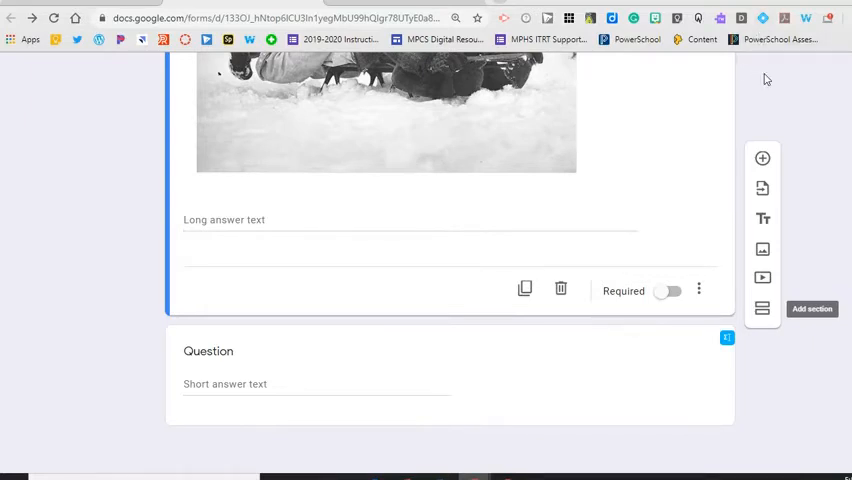
pyautogui.moveTo(762, 28)
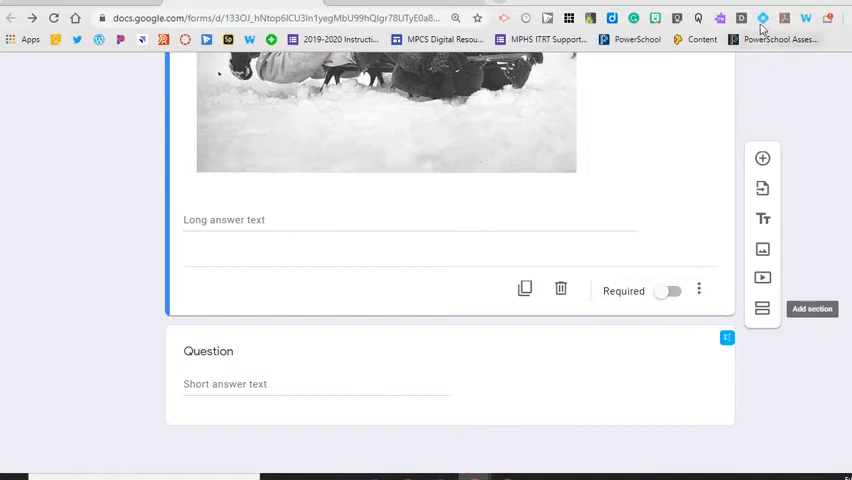
pyautogui.moveTo(762, 18)
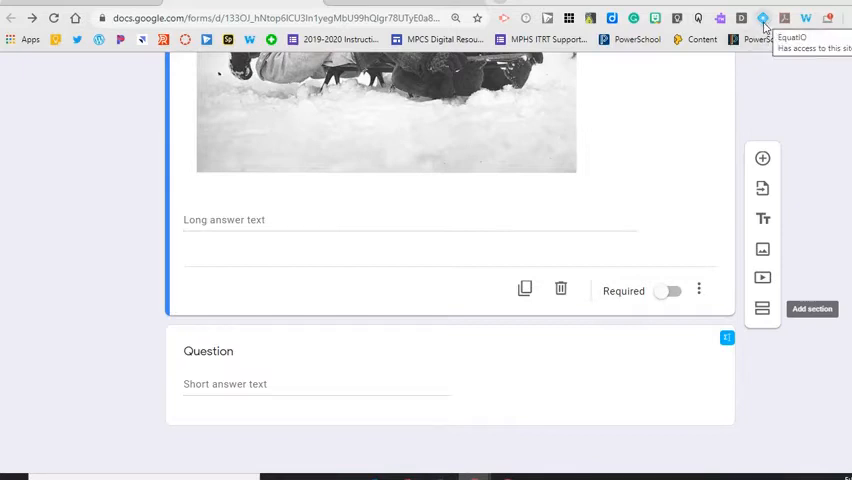
pyautogui.moveTo(736, 88)
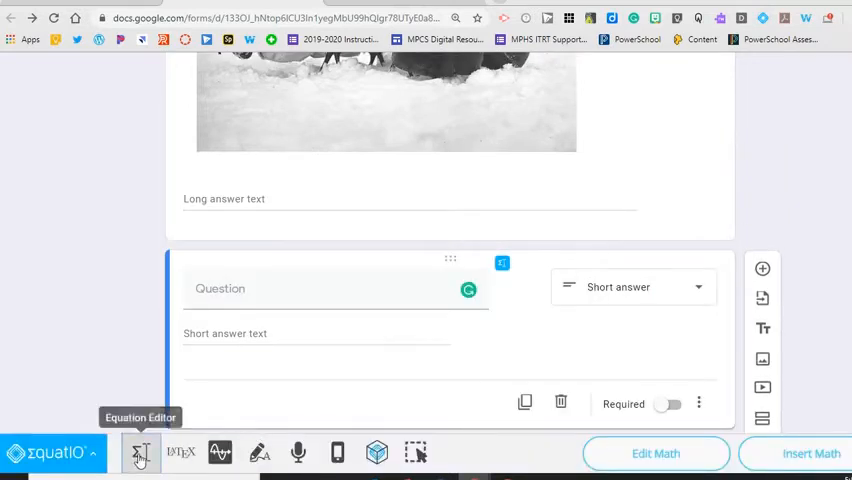
# Build the equation 1/8 + c = 4/5 in the EquatIO editor using the Symbols palette.
pyautogui.click(140, 452)
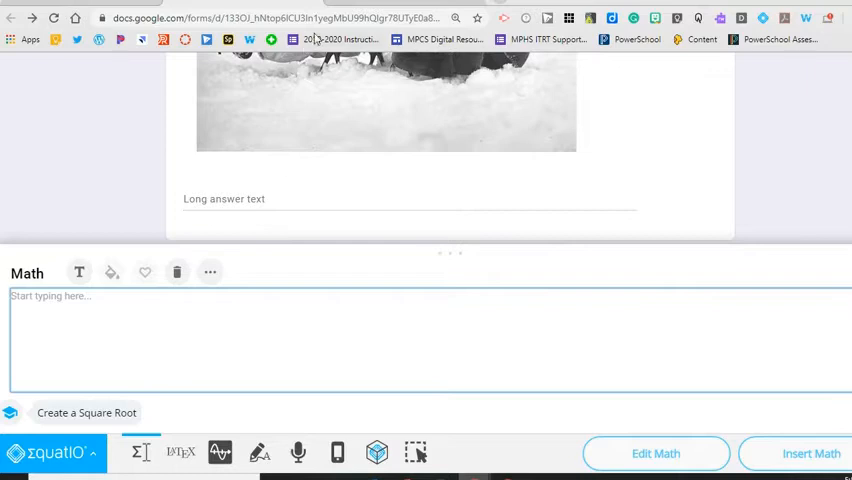
pyautogui.click(210, 272)
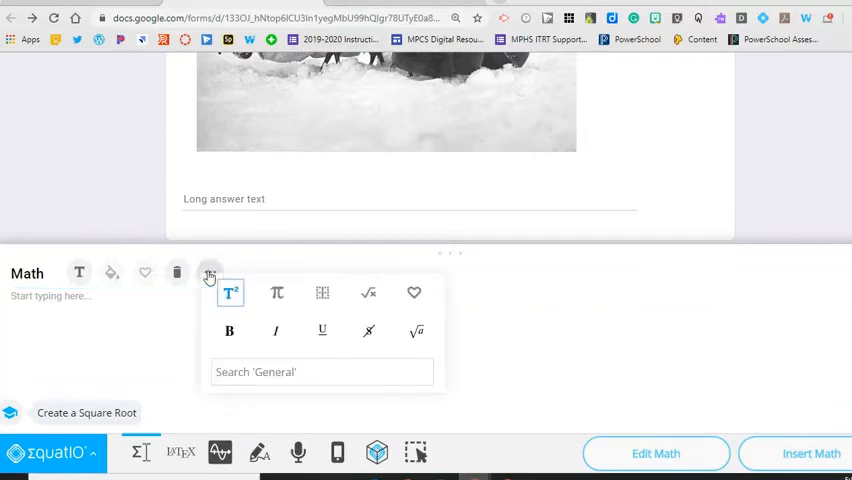
pyautogui.moveTo(230, 292)
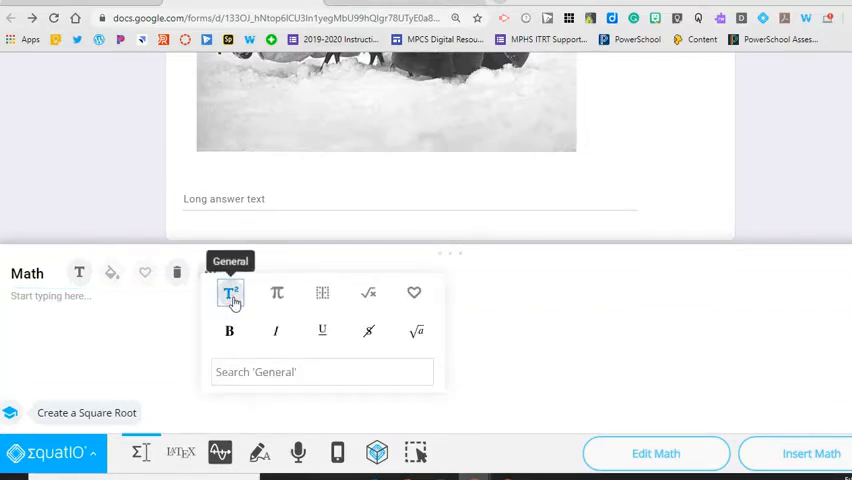
pyautogui.click(276, 292)
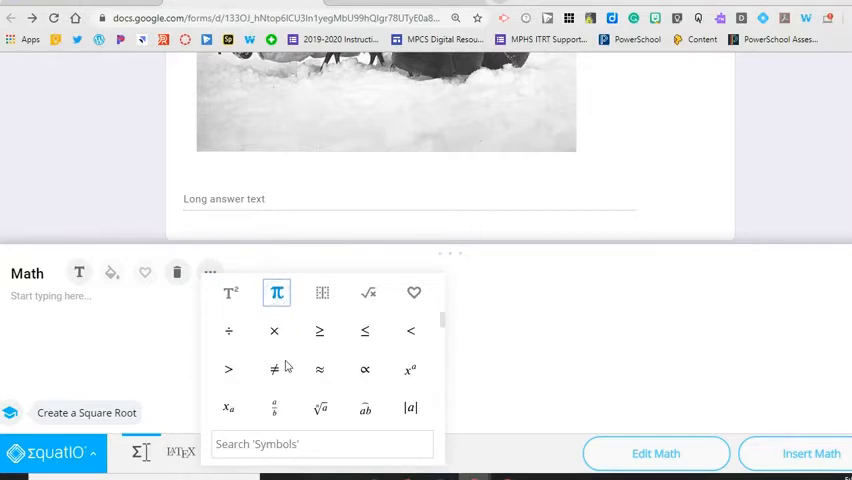
pyautogui.click(274, 408)
pyautogui.write('1/8 + c = 1/b')
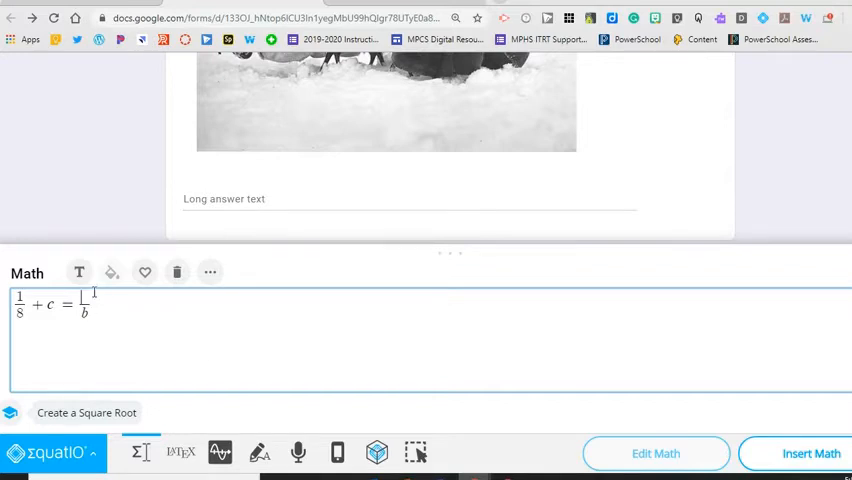
pyautogui.write('4')
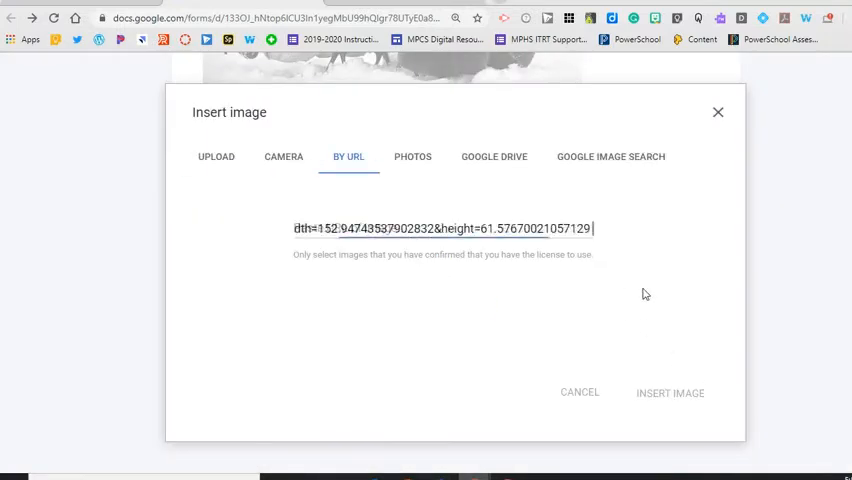
# Insert the equation as an image and start titling the question 'Solv'.
pyautogui.click(670, 392)
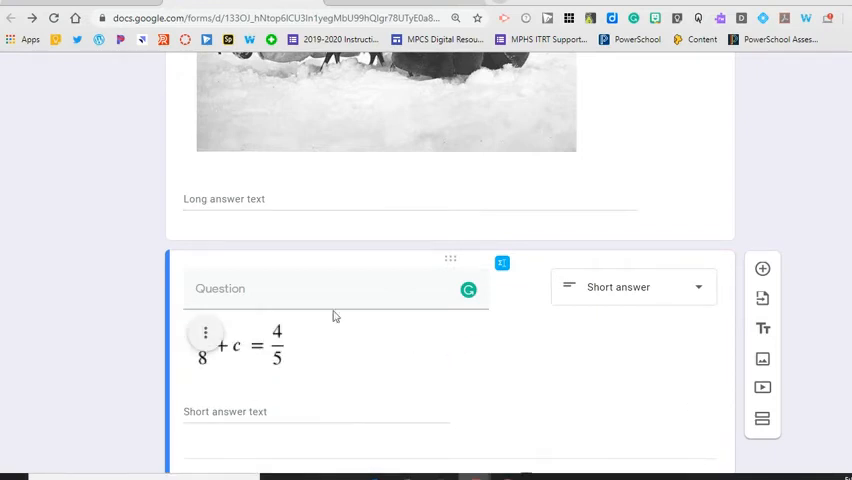
pyautogui.write('Solv')
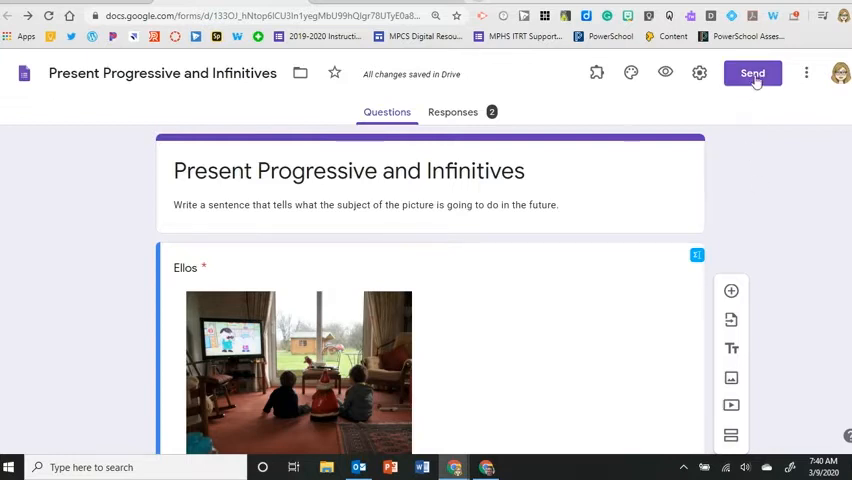
# Generate a shortened forms.gle sharing link from the Send form dialog.
pyautogui.click(752, 72)
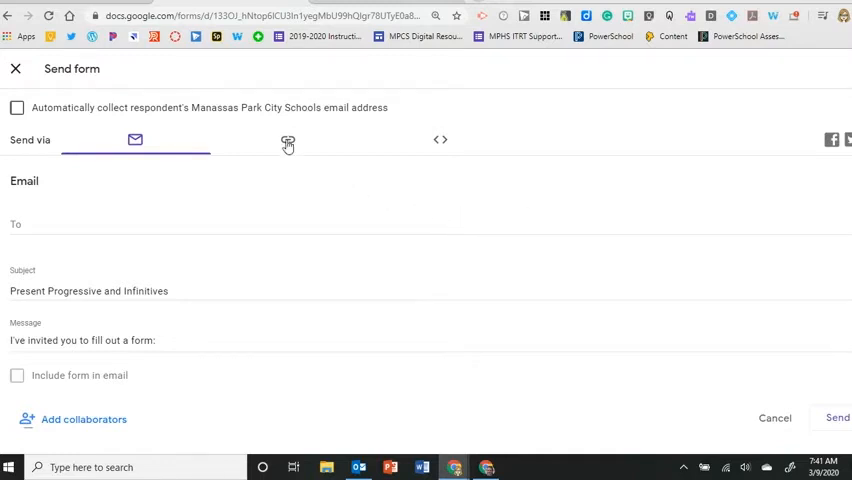
pyautogui.click(288, 140)
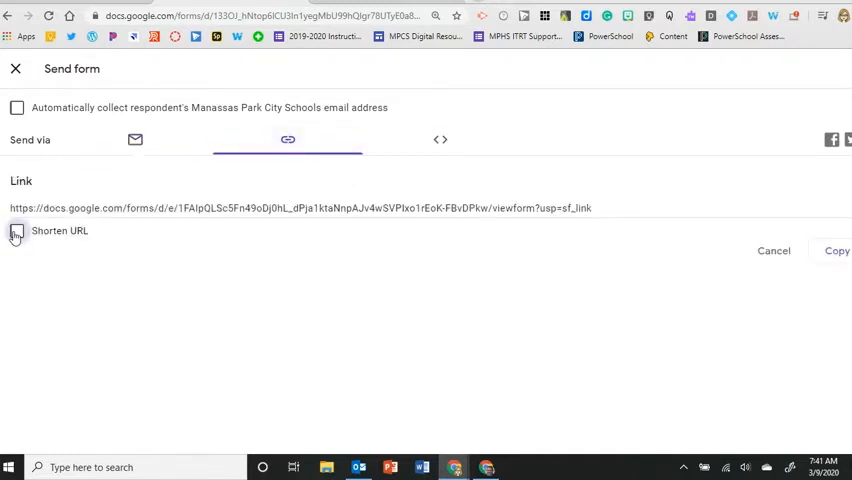
pyautogui.click(16, 232)
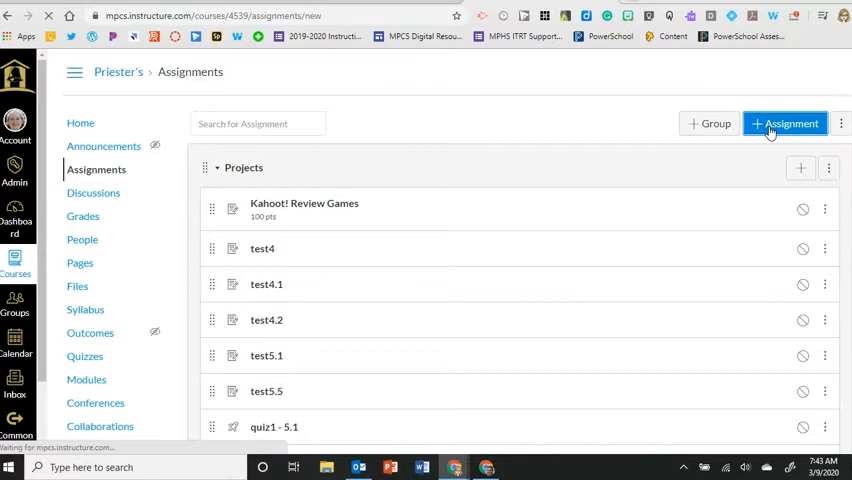
# Create and save a Canvas assignment named 'Form embed as assignment'.
pyautogui.click(784, 122)
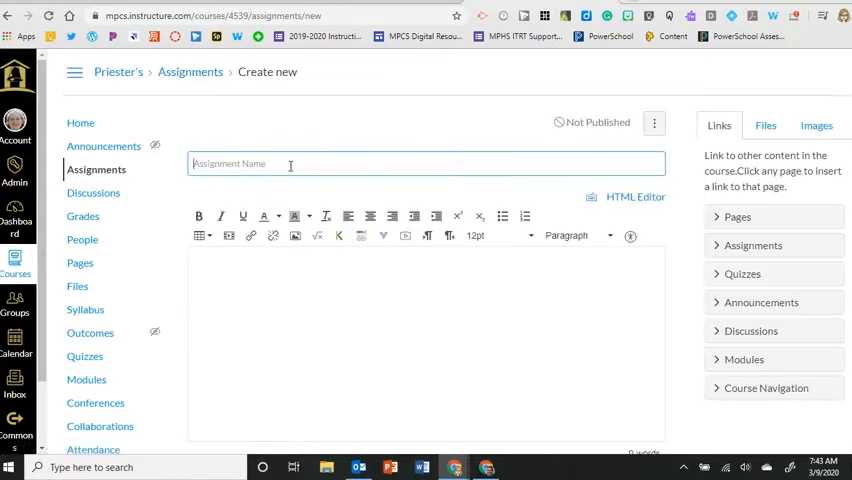
pyautogui.write('Form embed as assignment')
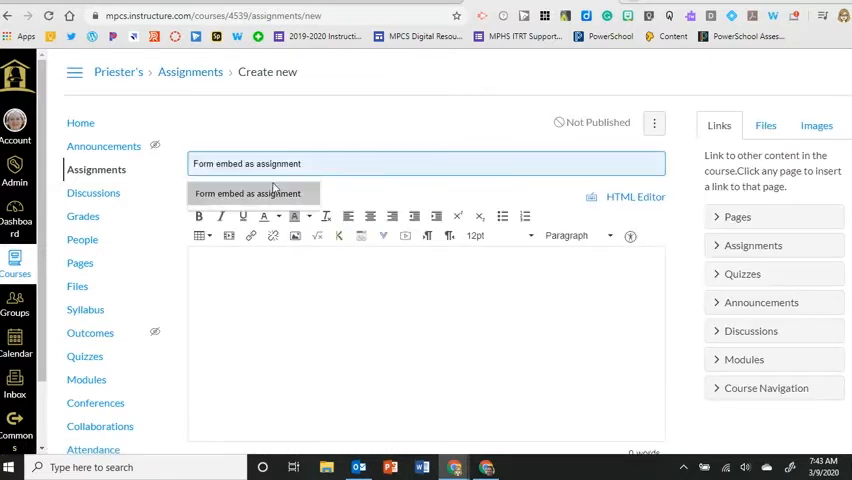
pyautogui.scroll(-3)
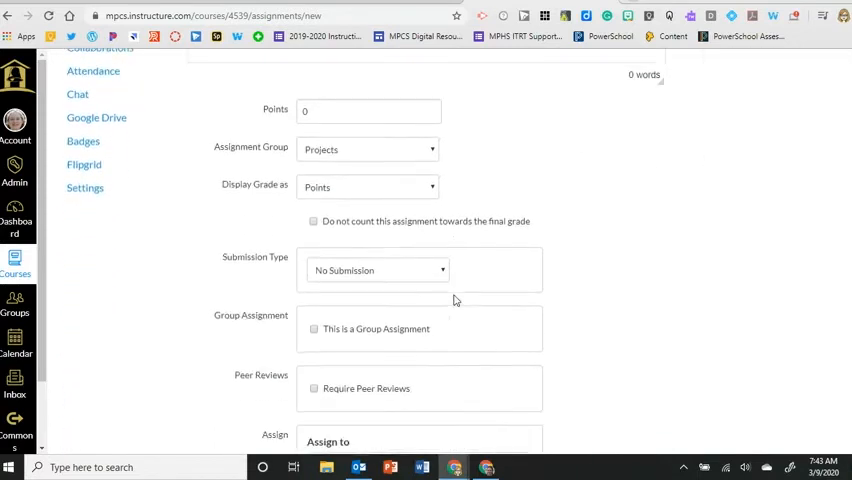
pyautogui.scroll(-3)
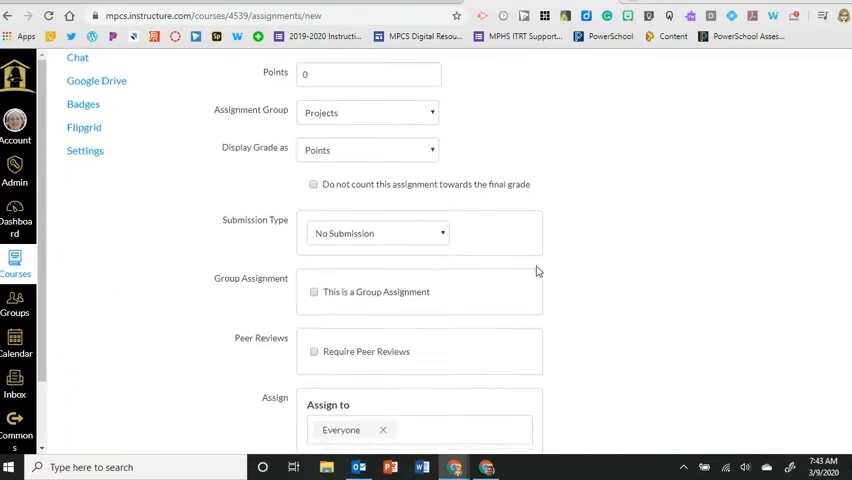
pyautogui.scroll(-3)
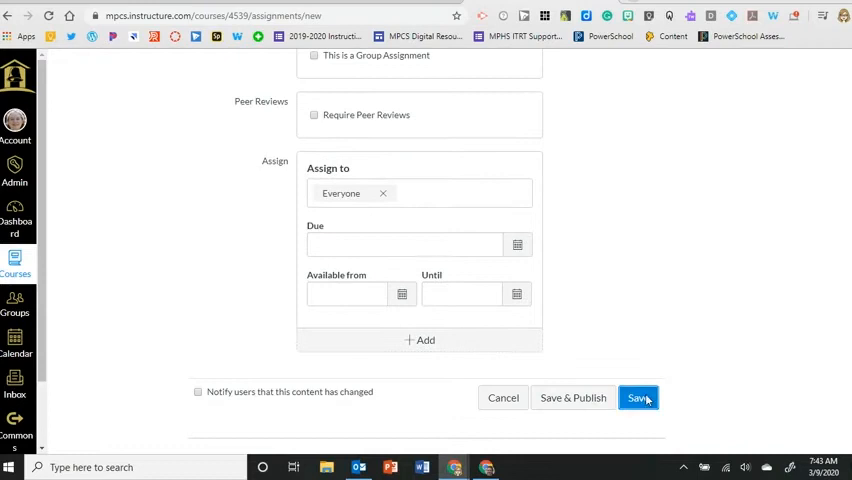
pyautogui.click(638, 396)
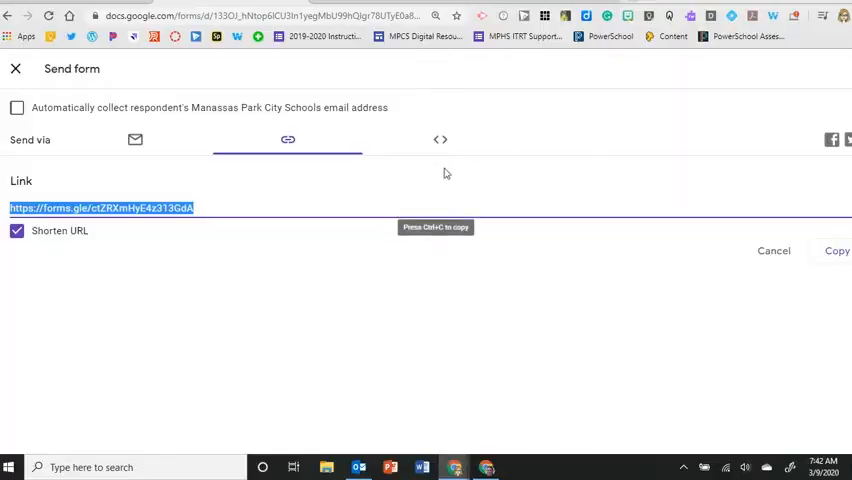
# Copy the form's embed HTML code from the Send form dialog.
pyautogui.click(440, 140)
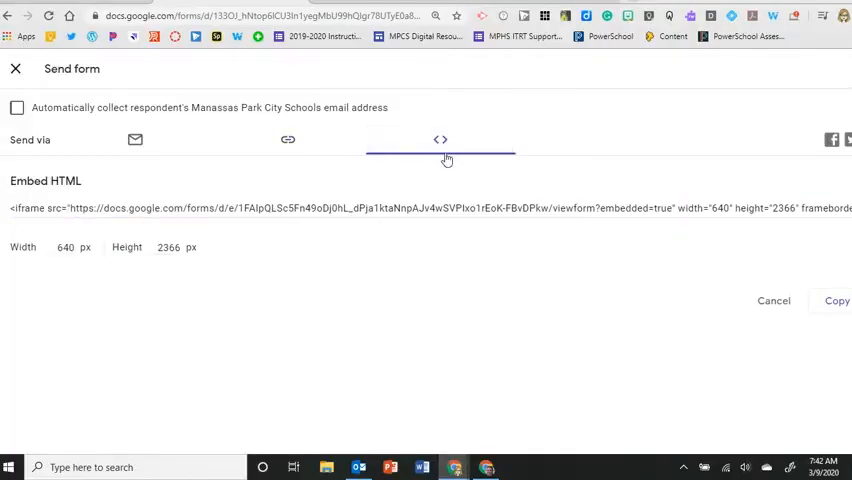
pyautogui.click(836, 300)
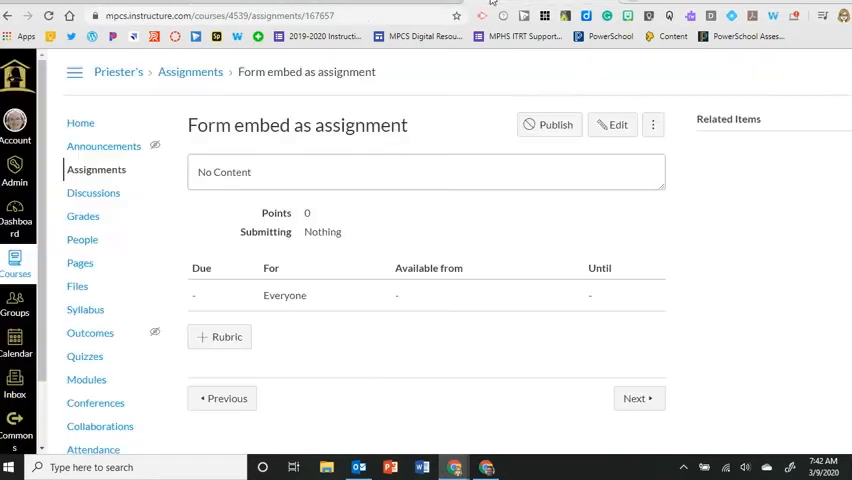
pyautogui.moveTo(620, 150)
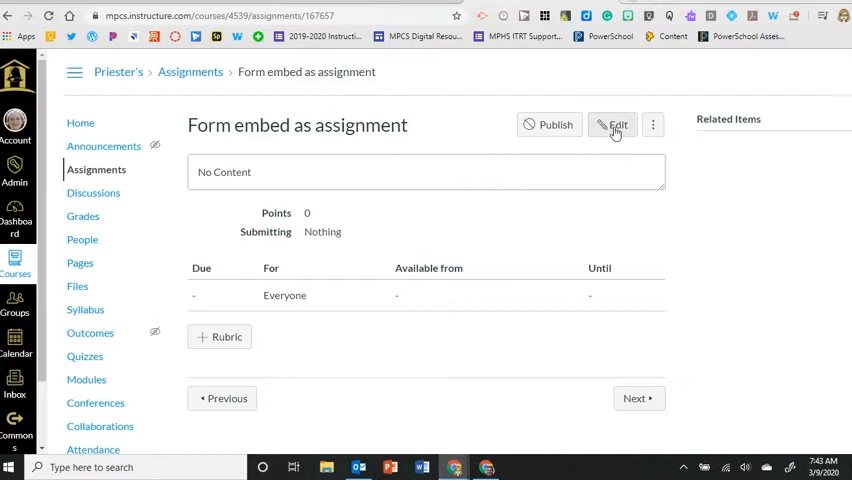
# Paste the iframe code into the assignment's HTML description, preview the embedded form and save.
pyautogui.click(612, 124)
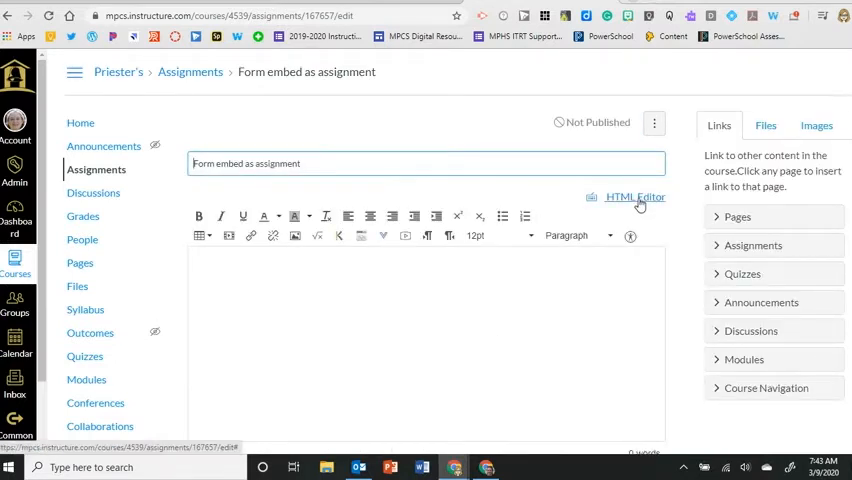
pyautogui.click(636, 196)
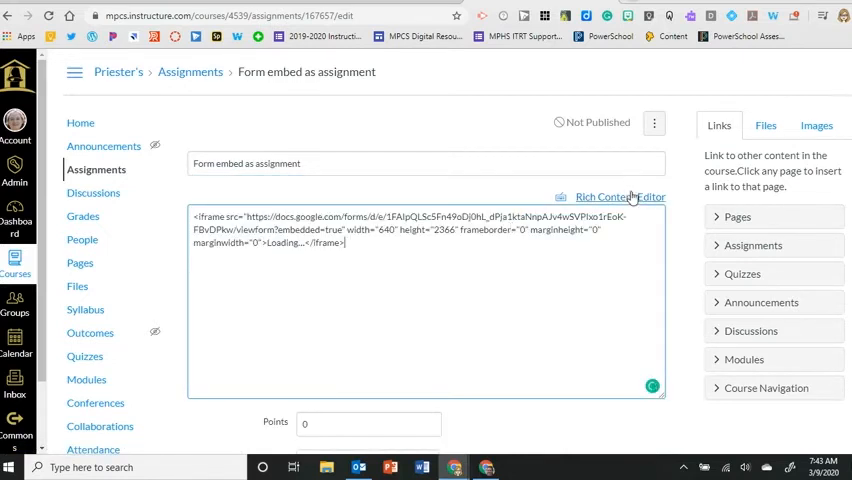
pyautogui.click(620, 196)
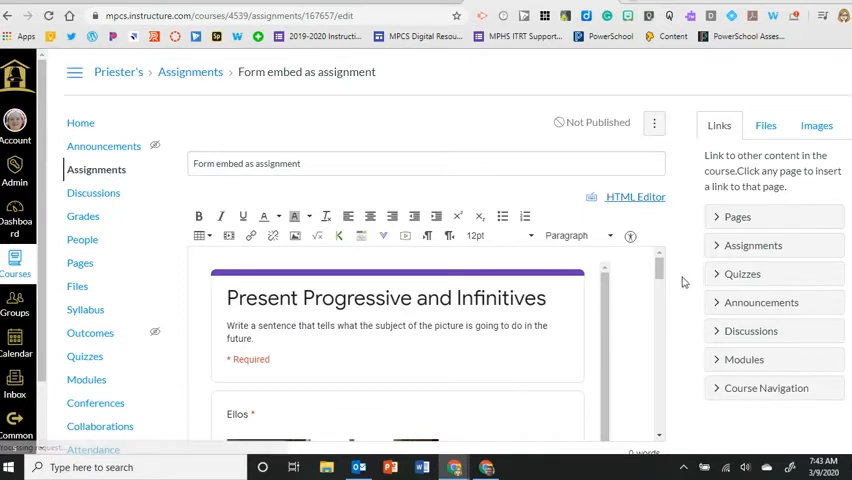
pyautogui.scroll(-3)
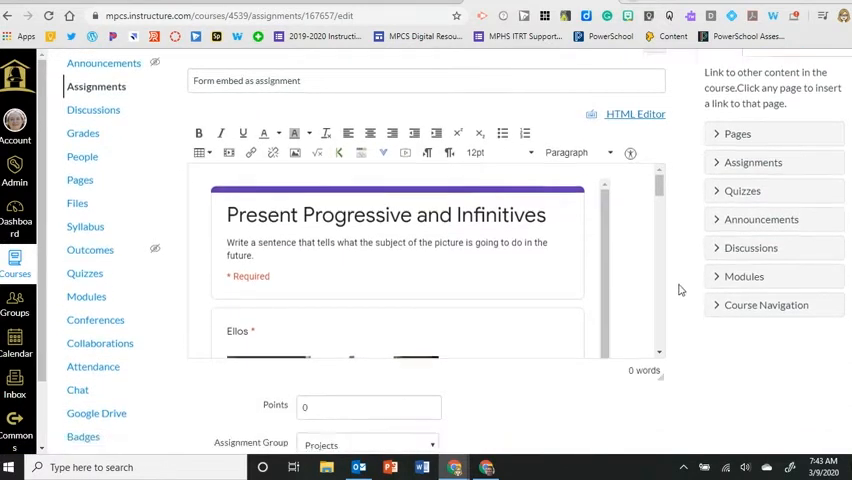
pyautogui.scroll(-3)
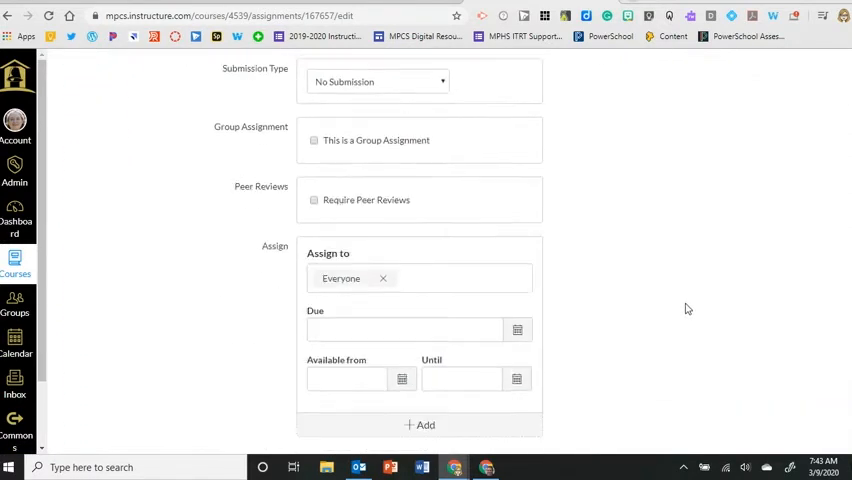
pyautogui.click(638, 396)
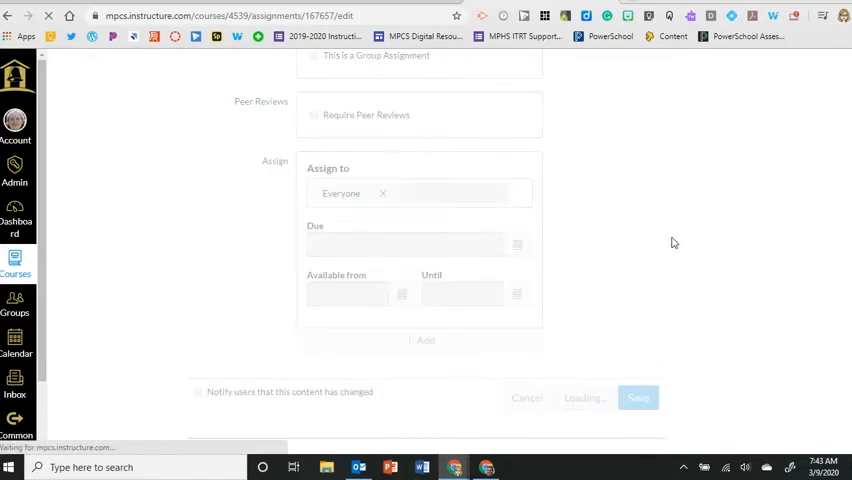
pyautogui.click(638, 396)
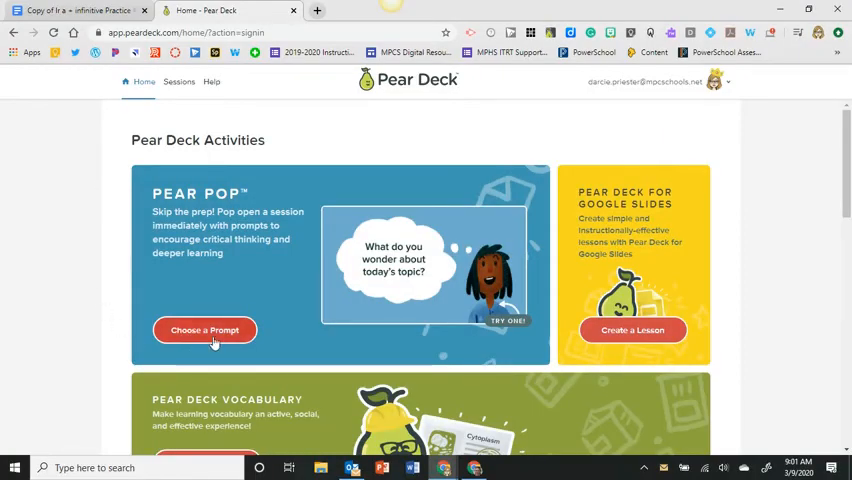
# Browse the Pear Pop gallery of beginning, during and end-of-class prompts.
pyautogui.click(204, 330)
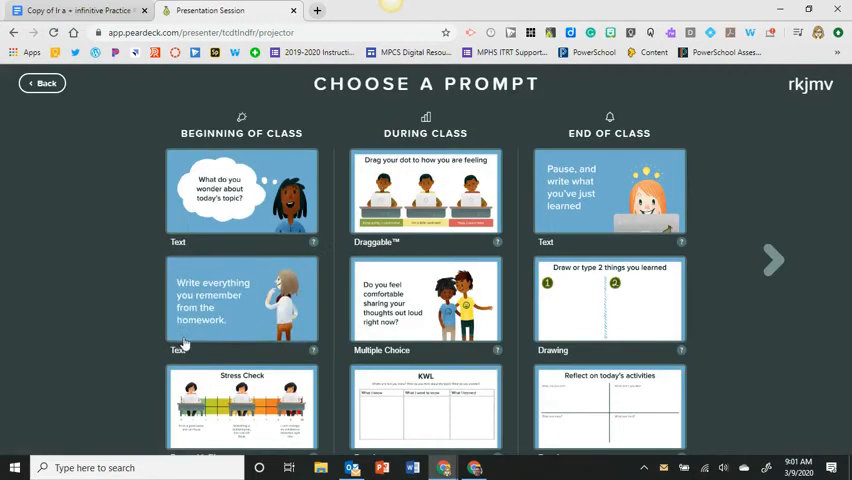
pyautogui.scroll(-3)
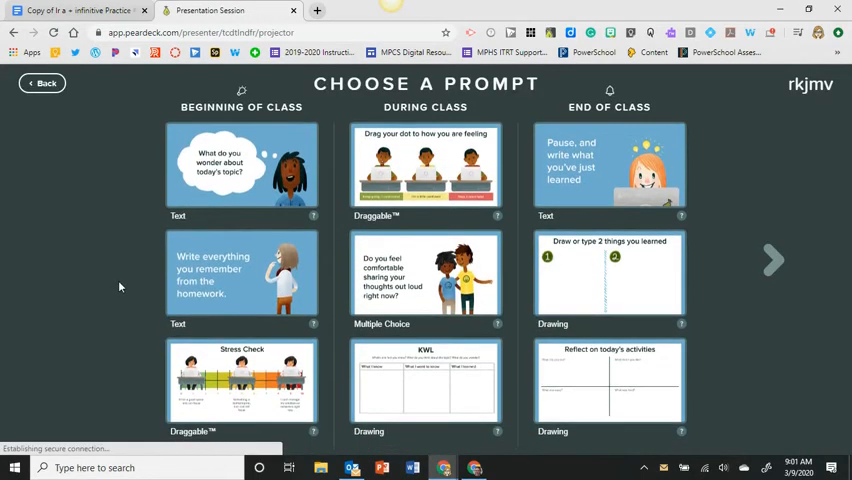